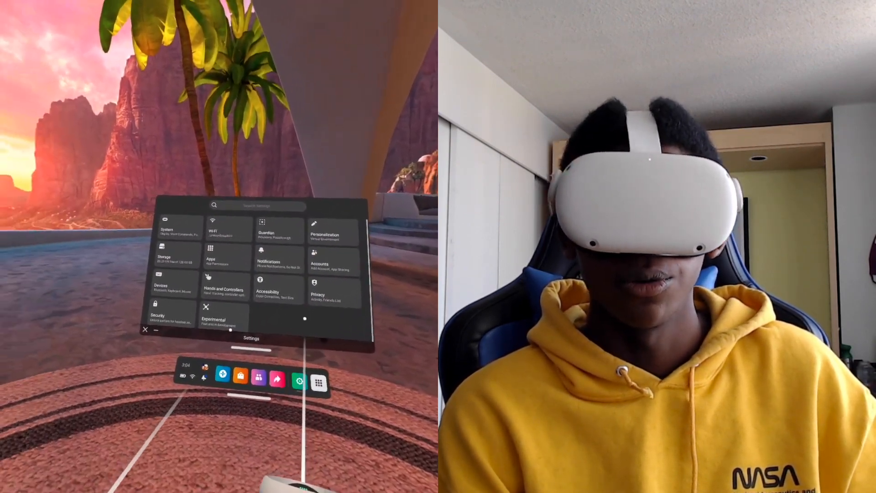
- Navigate Quest Settings to the Hands and Controllers section for hand tracking
click(165, 229)
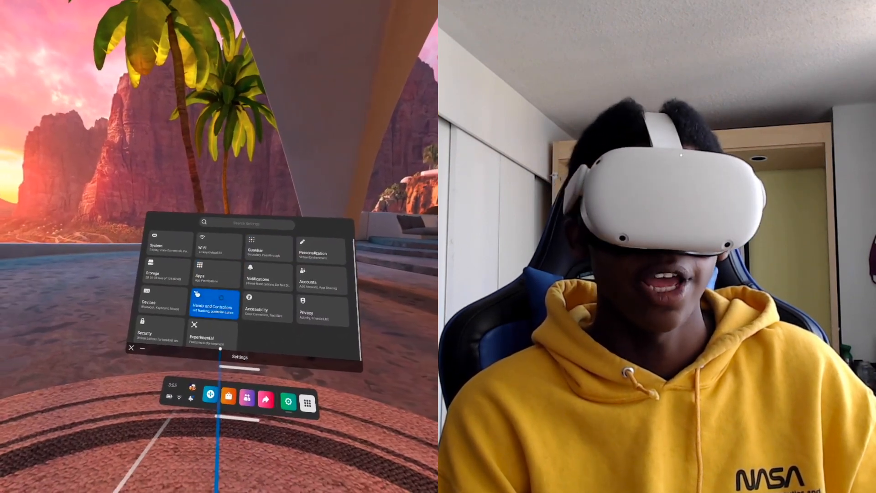
click(215, 306)
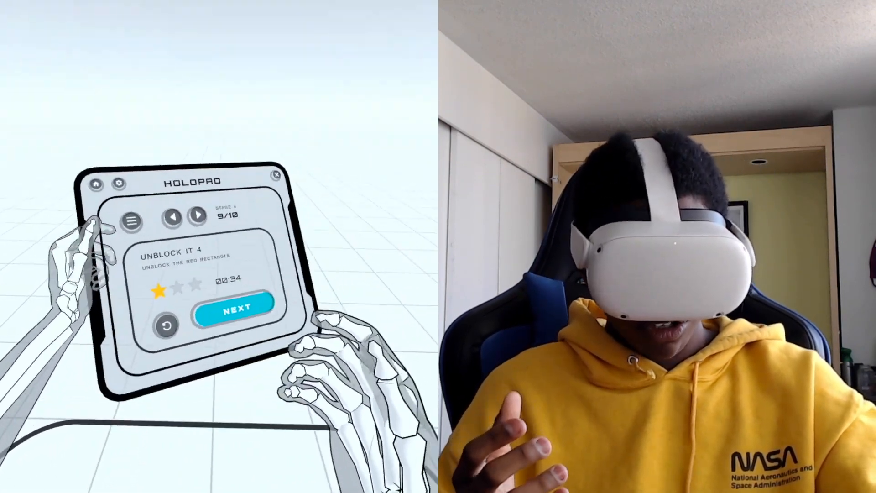
- Advance into Egg Painting level 10 and continue past it once complete
click(236, 309)
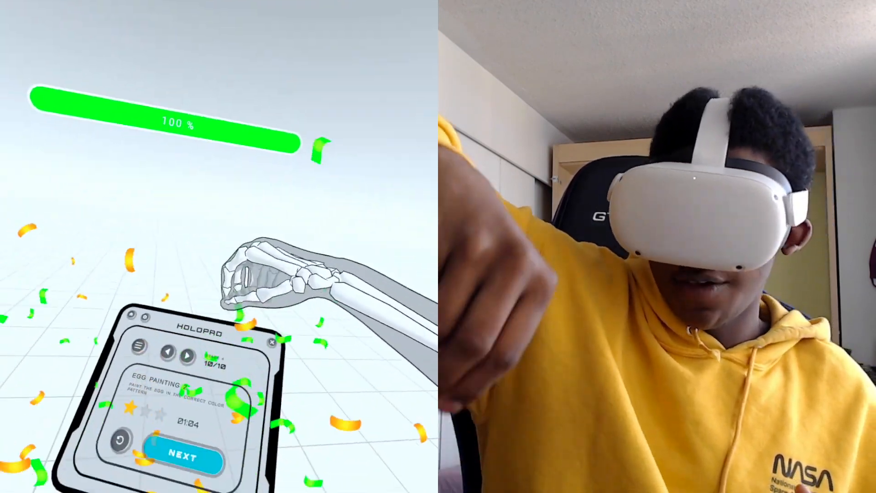
click(184, 462)
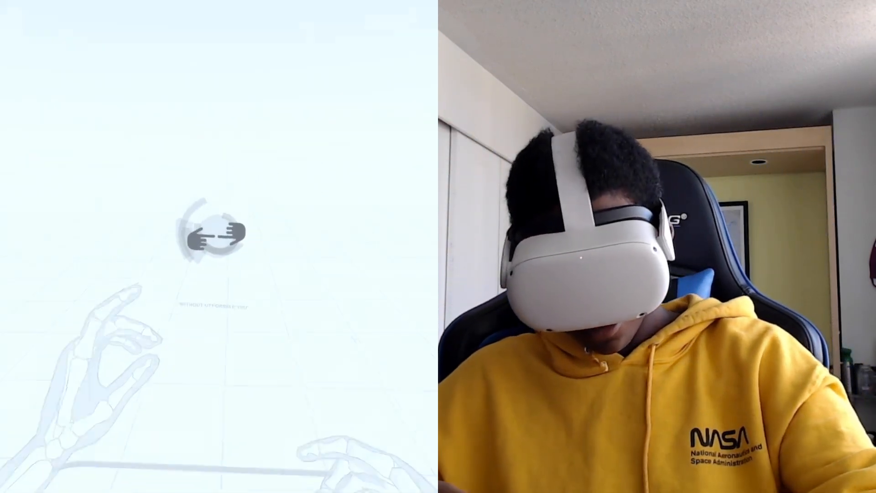